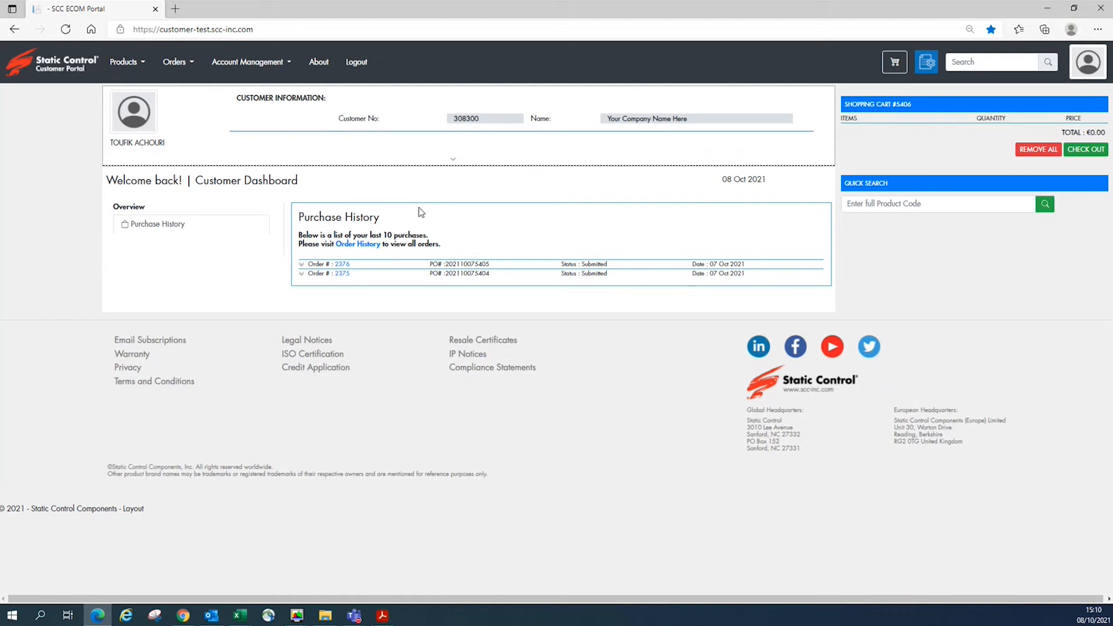
{"action": "mouse_move", "coordinate": [405, 229]}
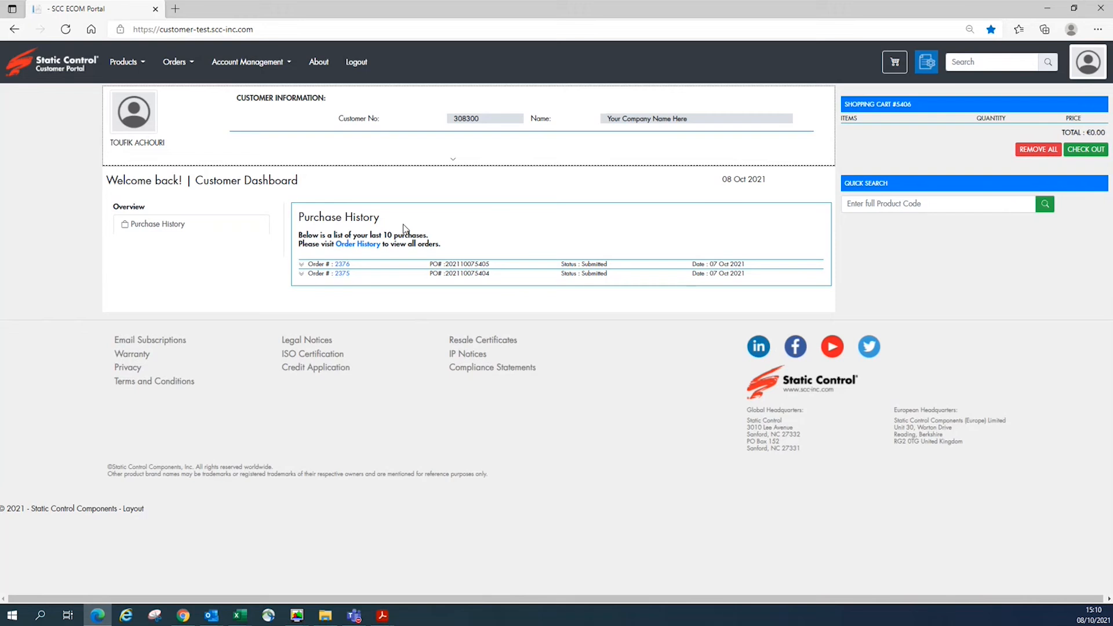
Go to Products > Search and pick part 002-01-SF226A-2 from the autocomplete for '226'
{"action": "left_click", "coordinate": [993, 61]}
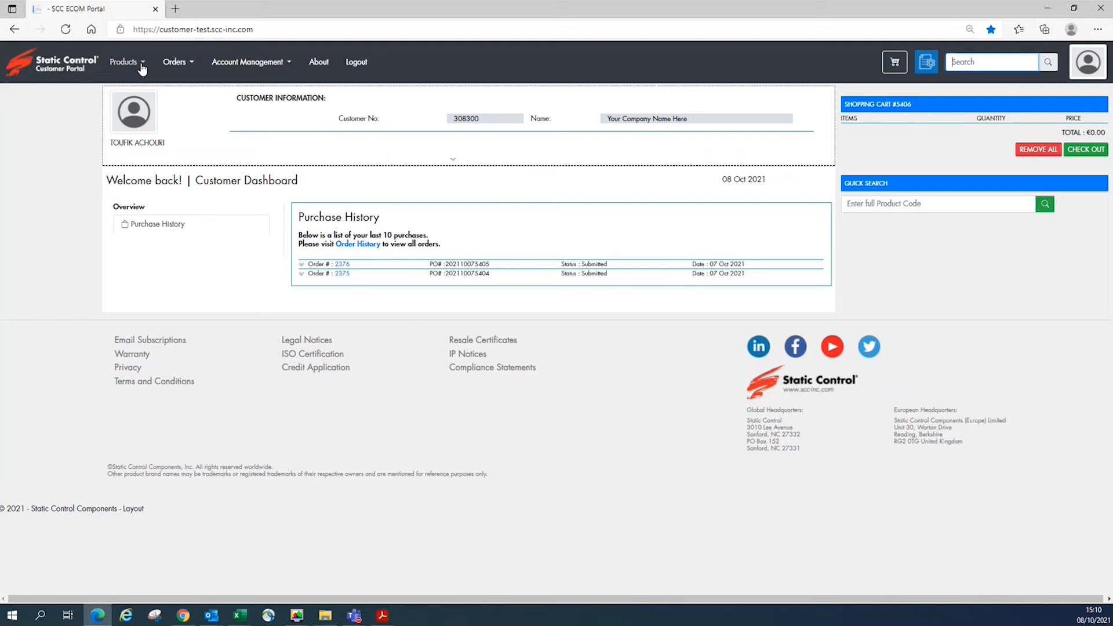
{"action": "left_click", "coordinate": [124, 61]}
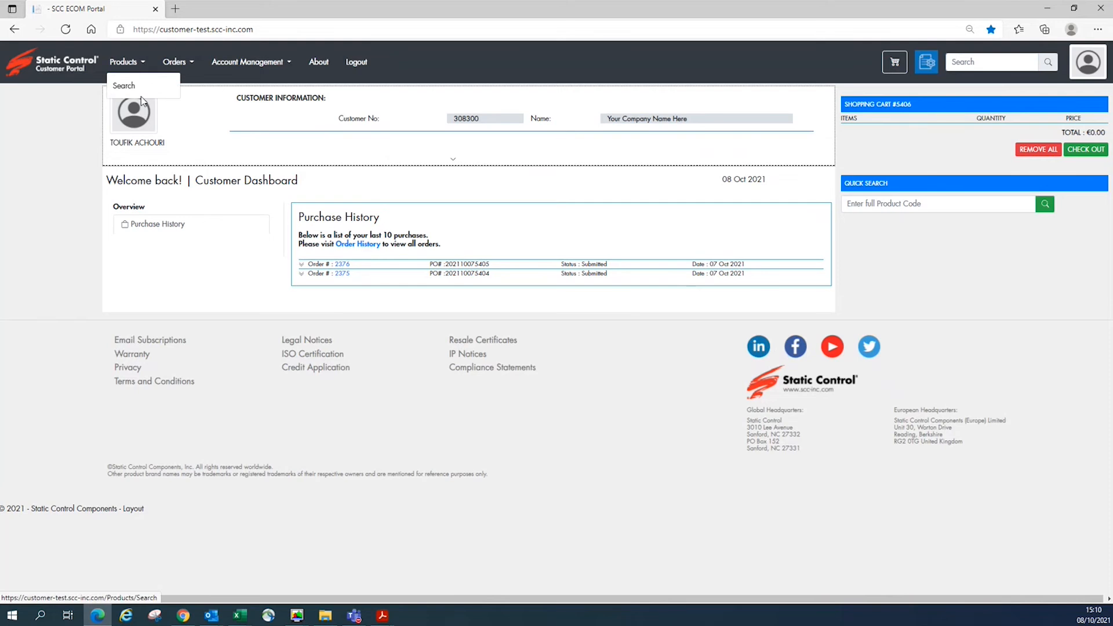
{"action": "left_click", "coordinate": [123, 85]}
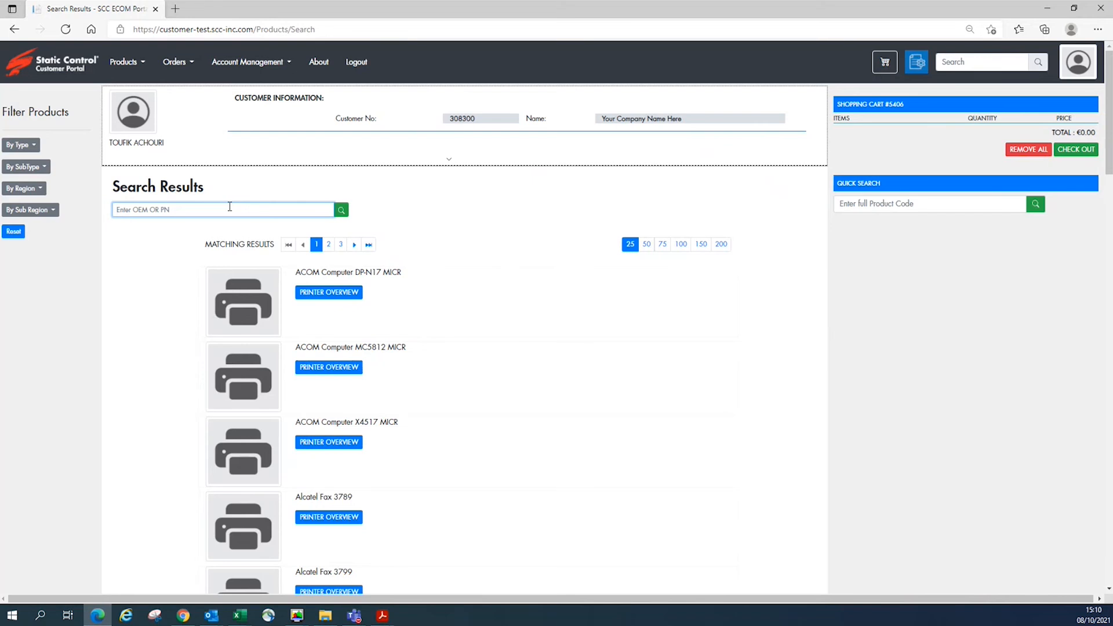
{"action": "type", "text": "226o"}
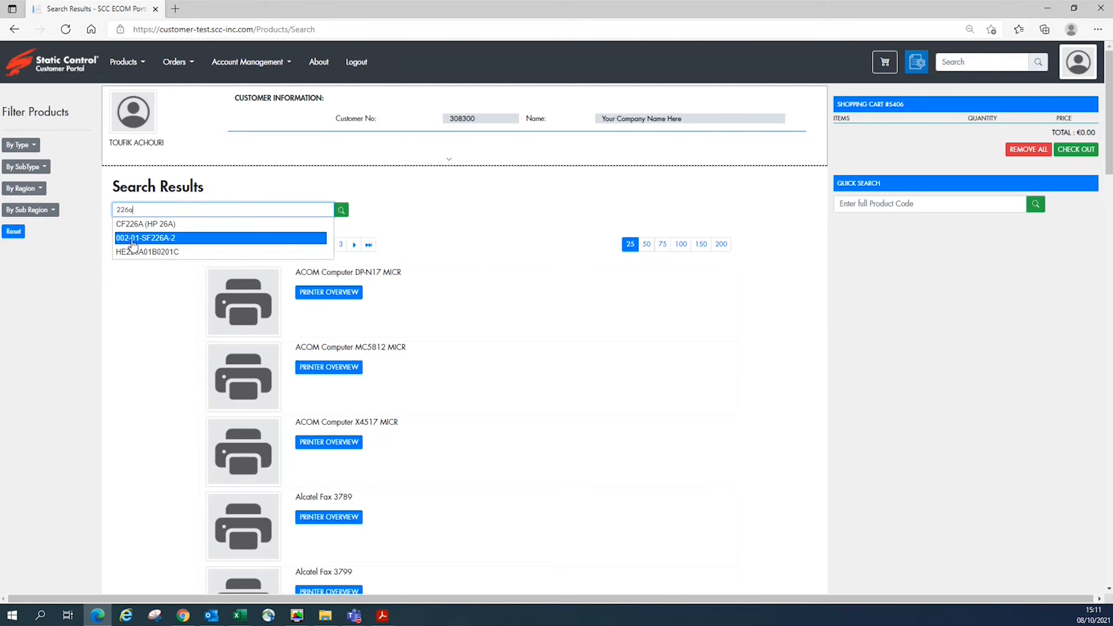
{"action": "left_click", "coordinate": [146, 237]}
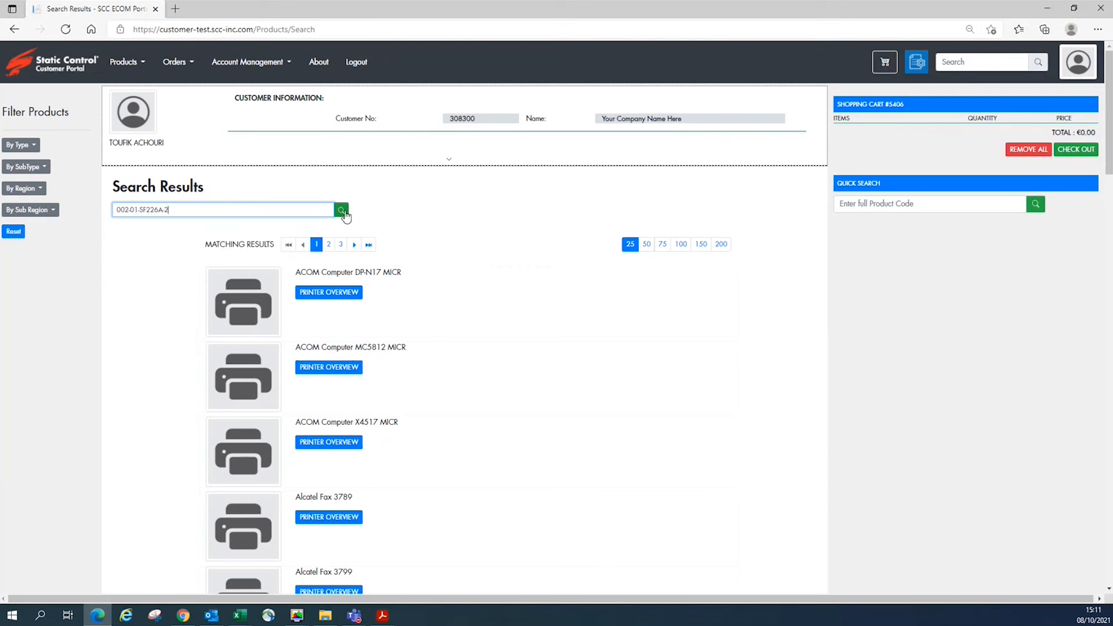
Run the search to show cartridge 002-01-SF226A-2 at €34.02 with 69 in stock
{"action": "left_click", "coordinate": [341, 210]}
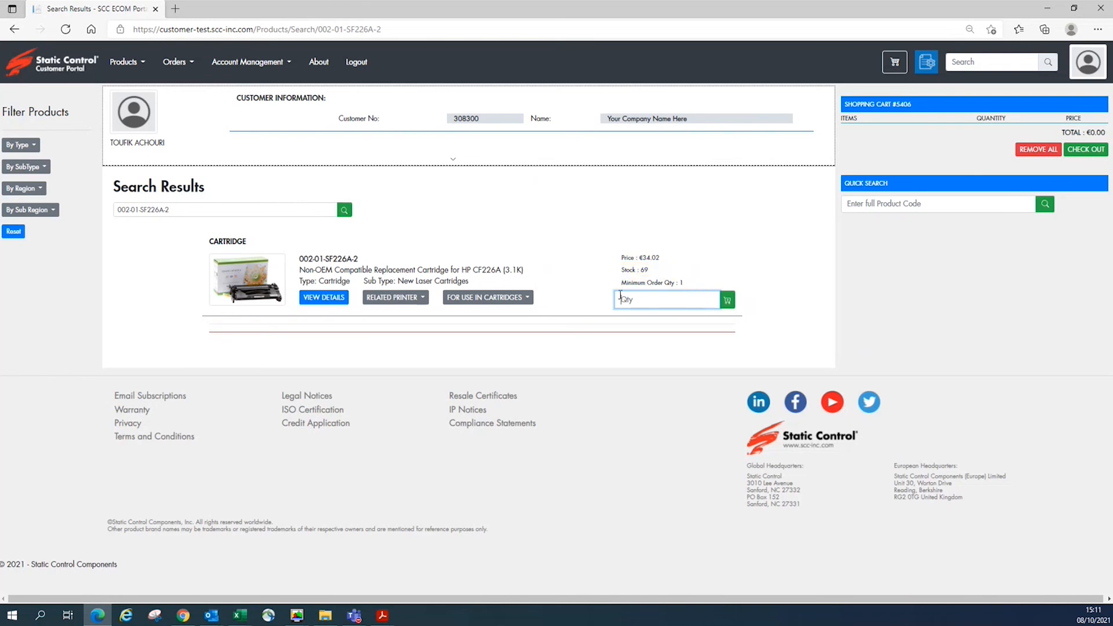
{"action": "mouse_move", "coordinate": [487, 297]}
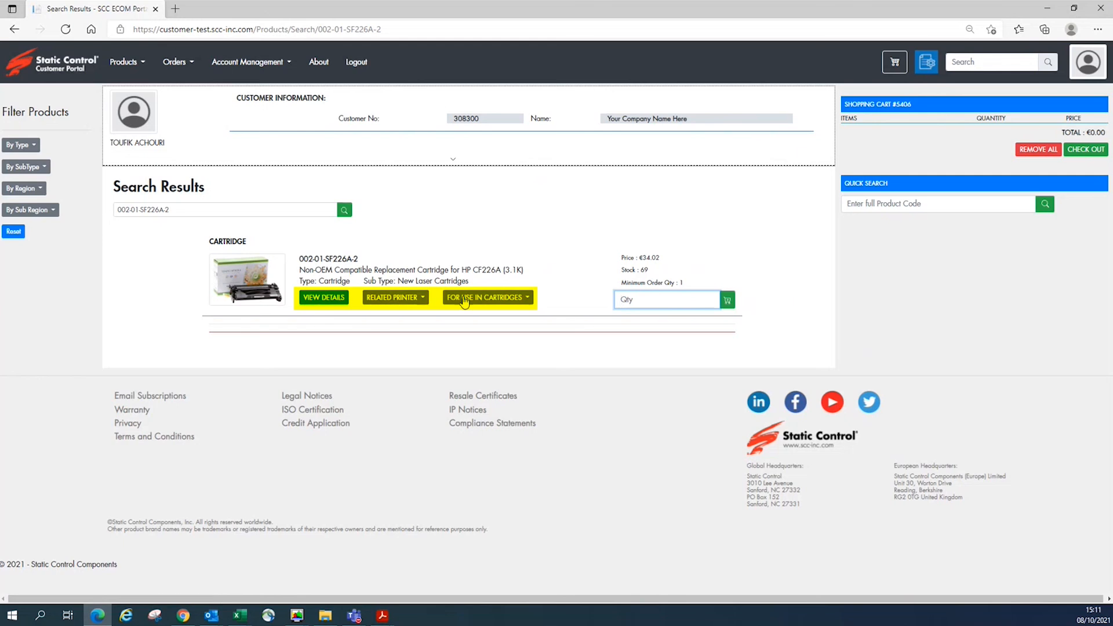
{"action": "mouse_move", "coordinate": [377, 305]}
{"action": "type", "text": "1"}
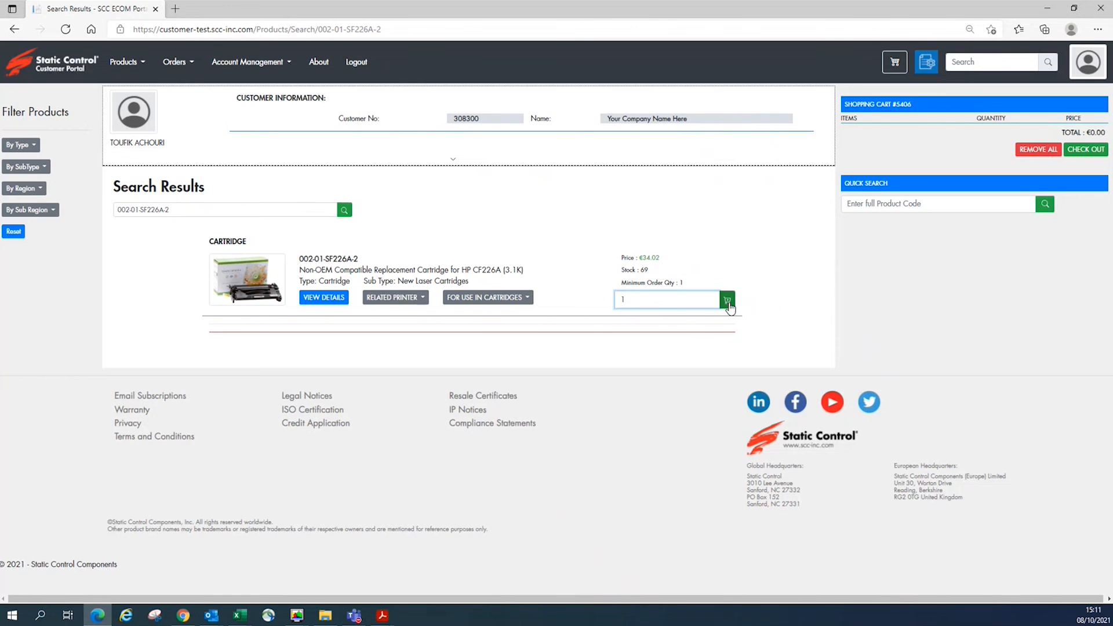
Add the cartridge to the cart and set its quantity to 16 for a €544.32 total
{"action": "left_click", "coordinate": [726, 298]}
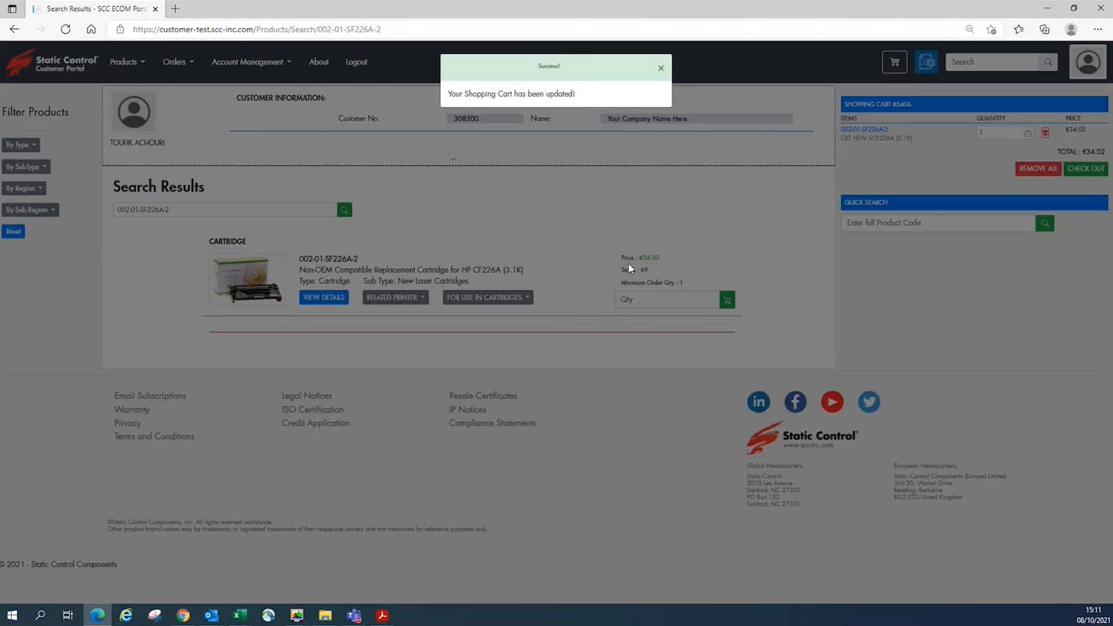
{"action": "left_click", "coordinate": [660, 67]}
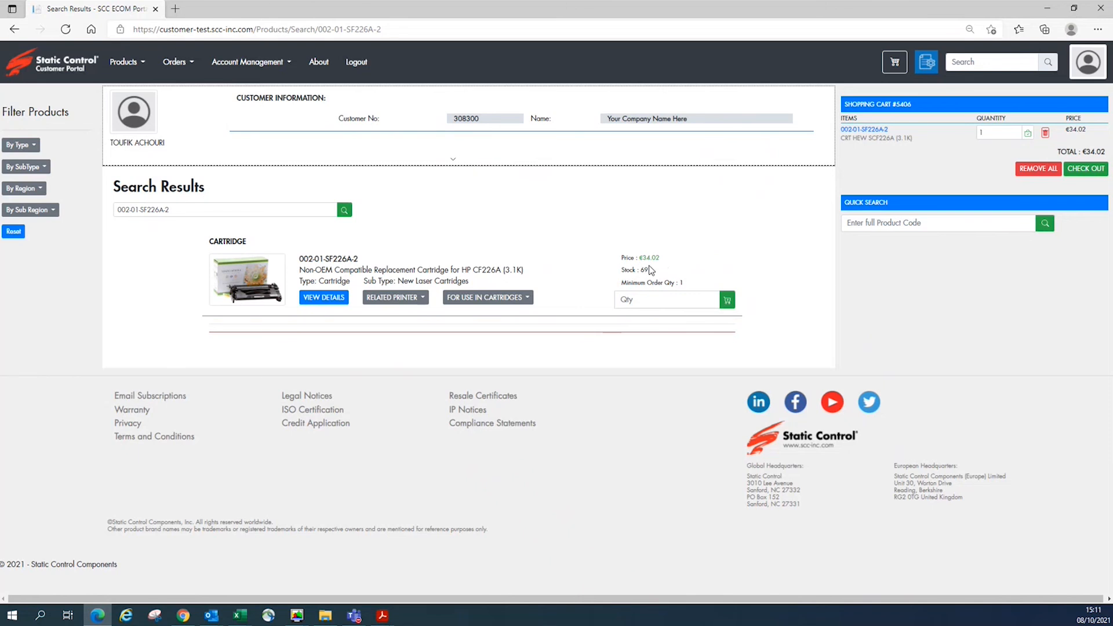
{"action": "type", "text": "16"}
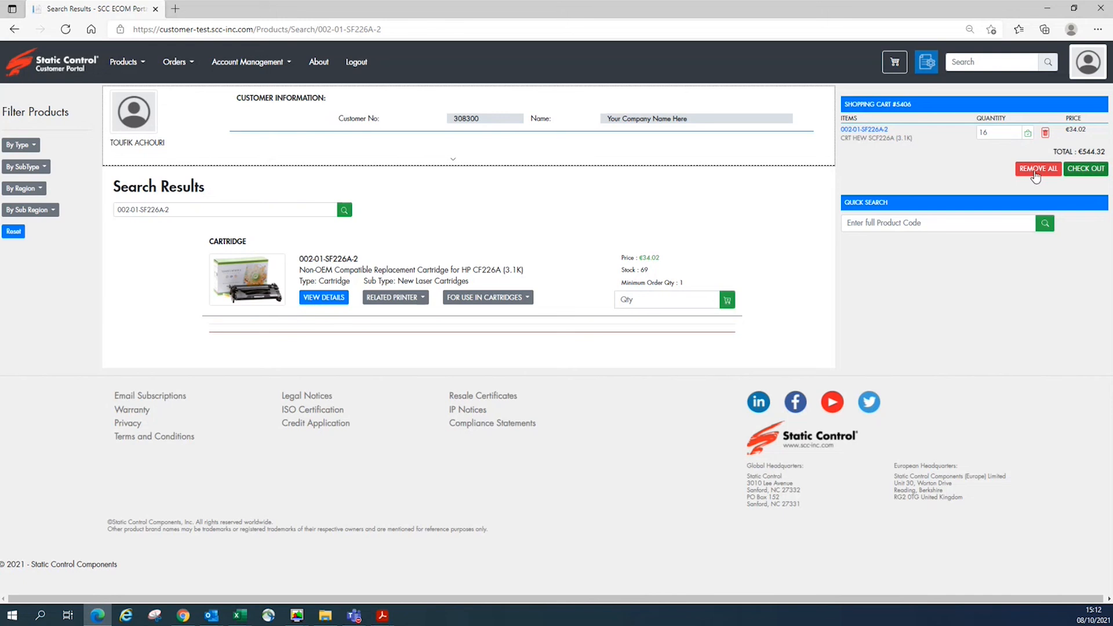
{"action": "mouse_move", "coordinate": [974, 155]}
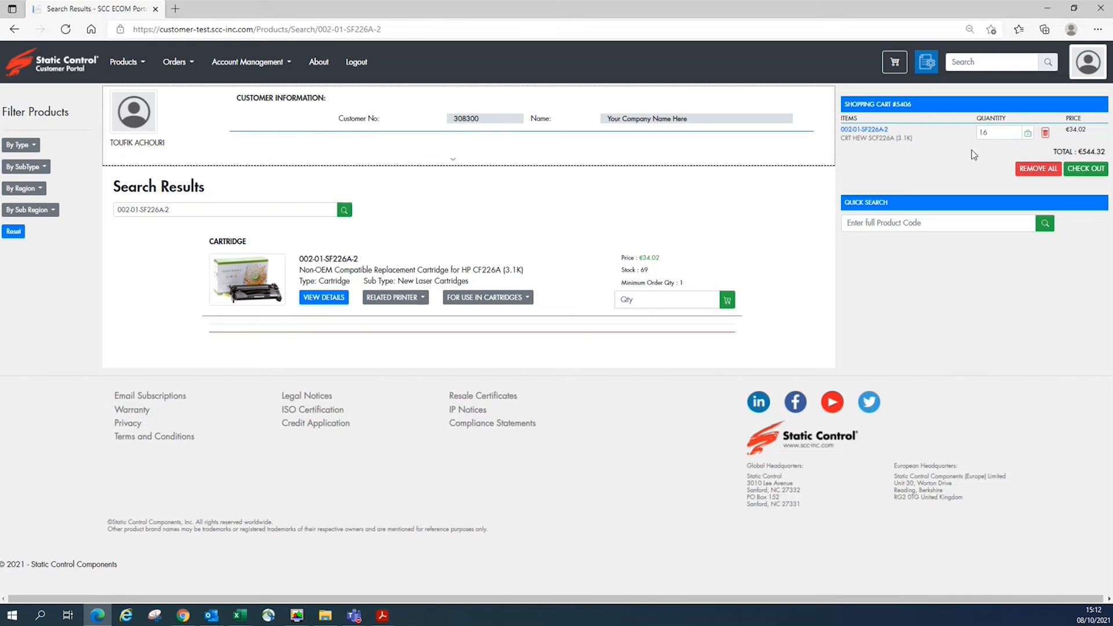
{"action": "mouse_move", "coordinate": [984, 154]}
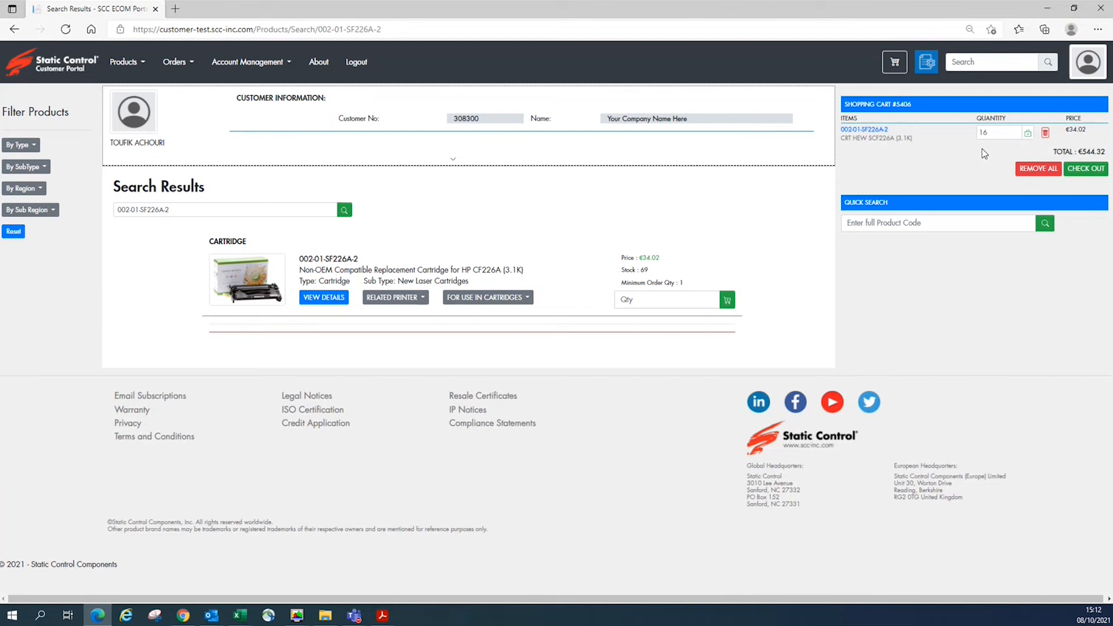